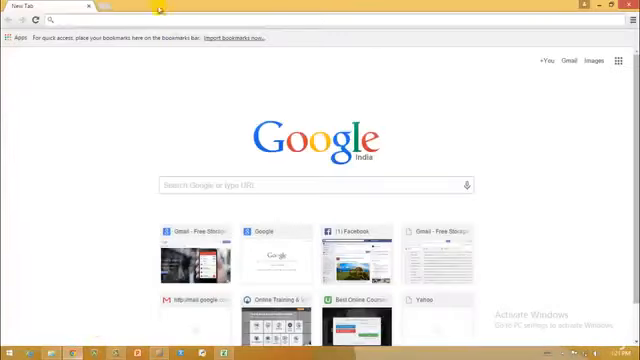
{"action": "mouse_move", "coordinate": [300, 78]}
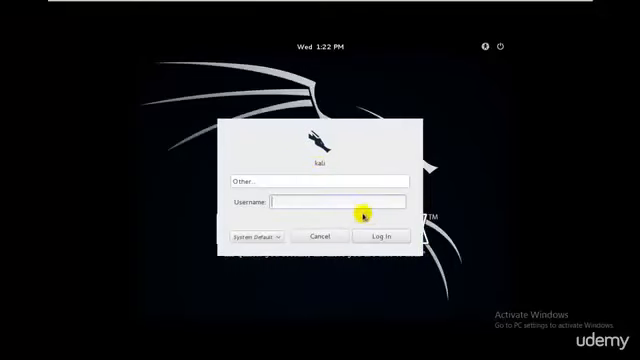
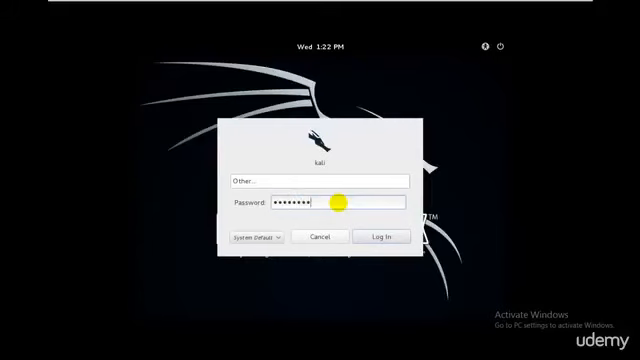
Sign in to Kali Linux as root with the password and reach the desktop.
{"action": "left_click", "coordinate": [380, 236]}
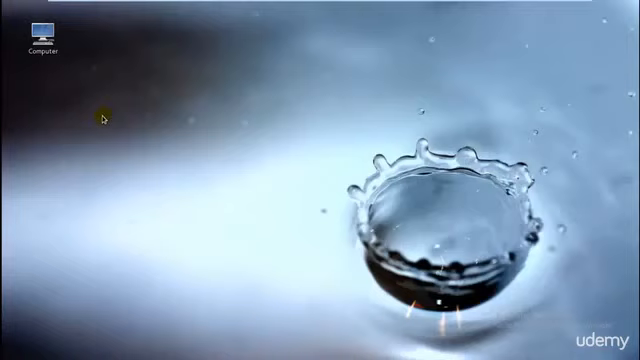
{"action": "mouse_move", "coordinate": [104, 112]}
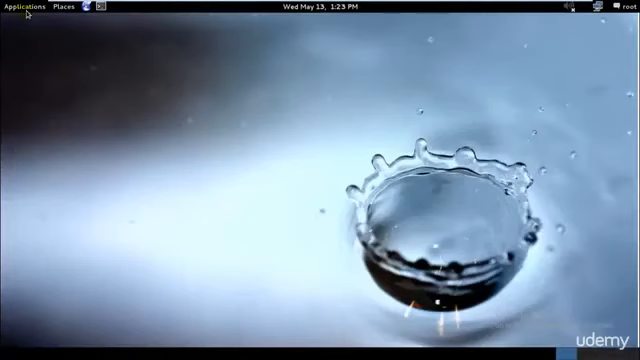
Show the Applications menu's Kali Linux Information Gathering tool categories.
{"action": "left_click", "coordinate": [24, 4]}
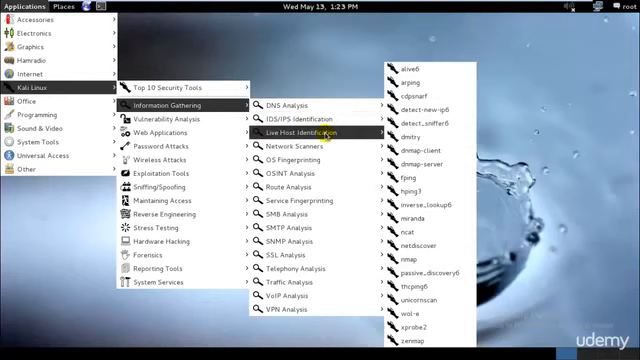
{"action": "mouse_move", "coordinate": [296, 160]}
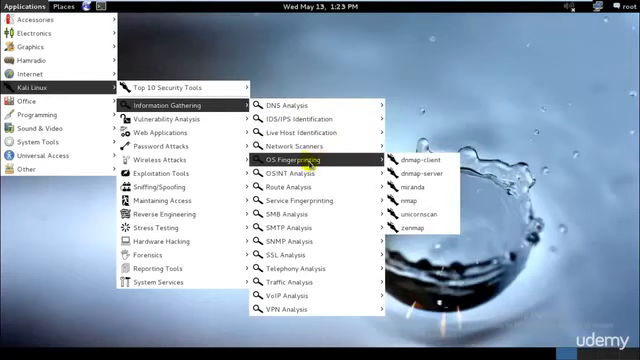
{"action": "mouse_move", "coordinate": [416, 204]}
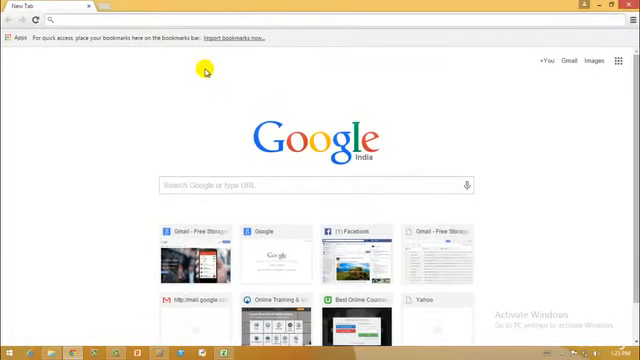
Search Google for dnsqueries from the Chrome address bar.
{"action": "type", "text": "dnsqueries"}
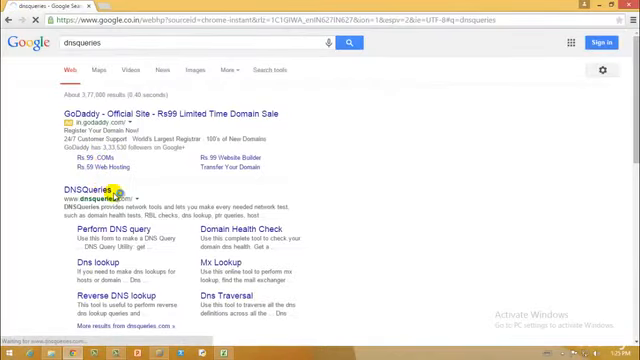
Go to the DNSQueries.com site from the Google results.
{"action": "left_click", "coordinate": [70, 192]}
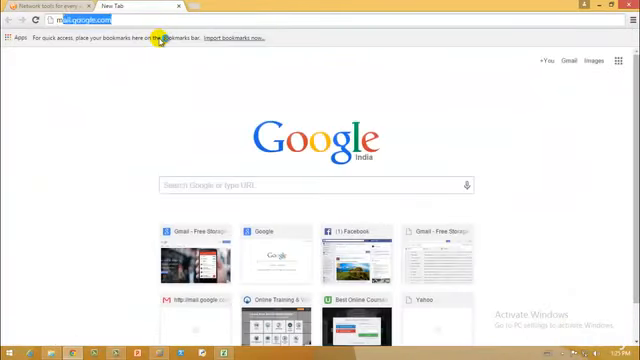
Run the DNSQueries Domain Health Check on the pasted microsoft address.
{"action": "type", "text": "microsoft"}
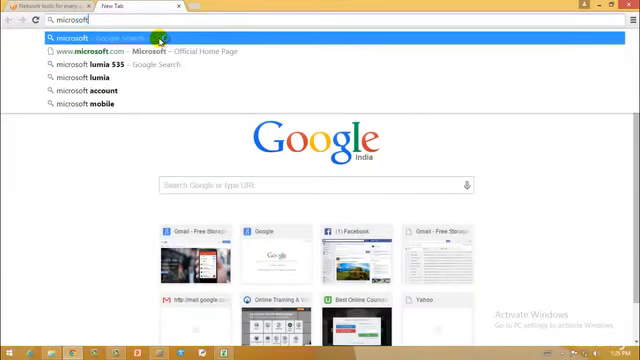
{"action": "left_click", "coordinate": [160, 52]}
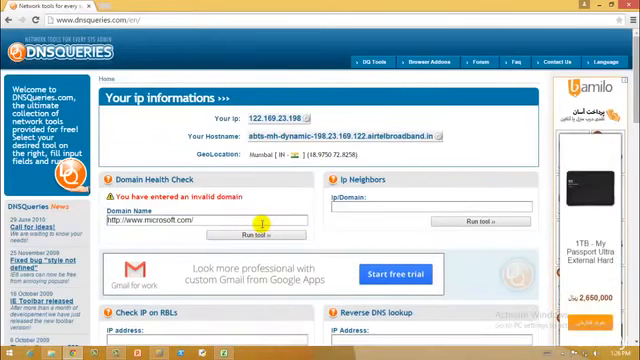
{"action": "scroll", "scroll_direction": "down", "scroll_amount": 3}
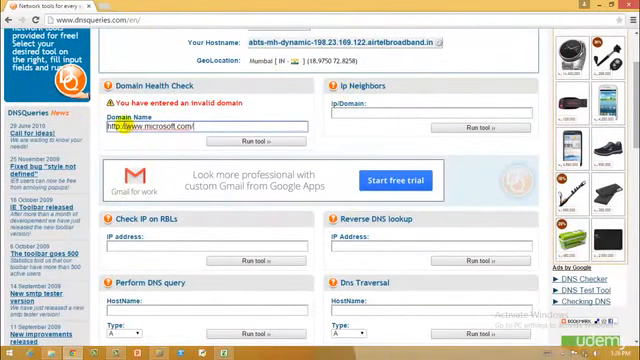
{"action": "left_click", "coordinate": [244, 140]}
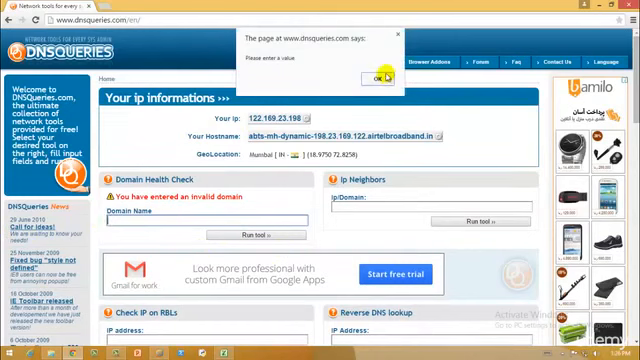
Dismiss the invalid domain warning and review the blank domain entry.
{"action": "left_click", "coordinate": [372, 80]}
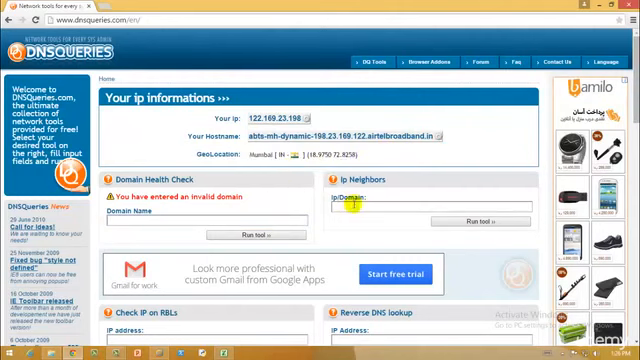
{"action": "scroll", "scroll_direction": "down", "scroll_amount": 3}
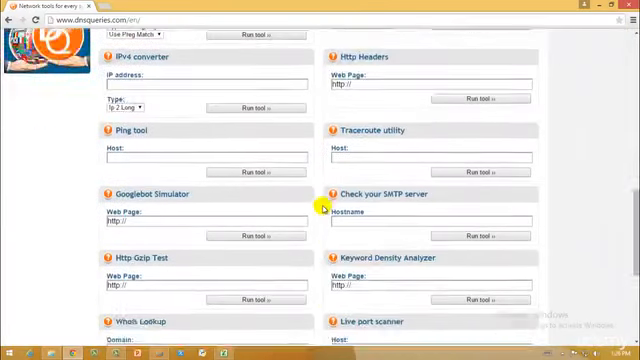
{"action": "scroll", "scroll_direction": "down", "scroll_amount": 3}
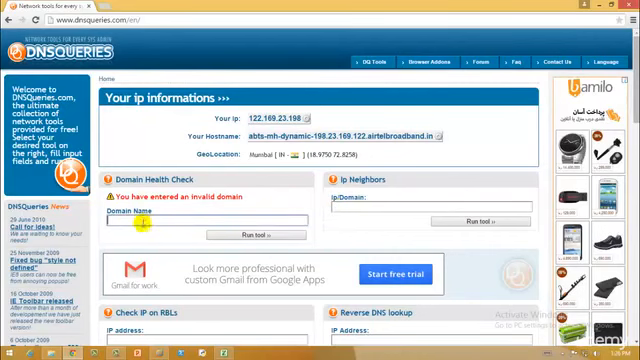
Run the Domain Health Check for microsoft.com and review parent servers and nameservers.
{"action": "type", "text": "http://www.microsoft.com/"}
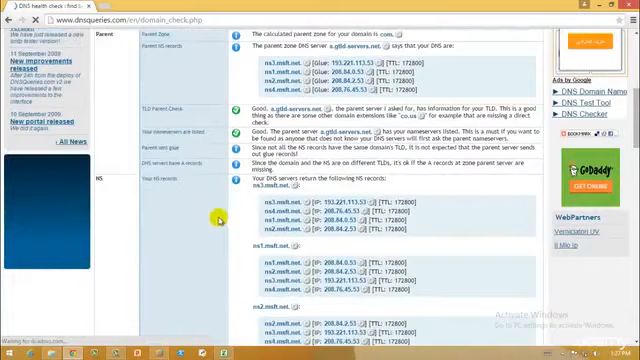
{"action": "scroll", "scroll_direction": "down", "scroll_amount": 3}
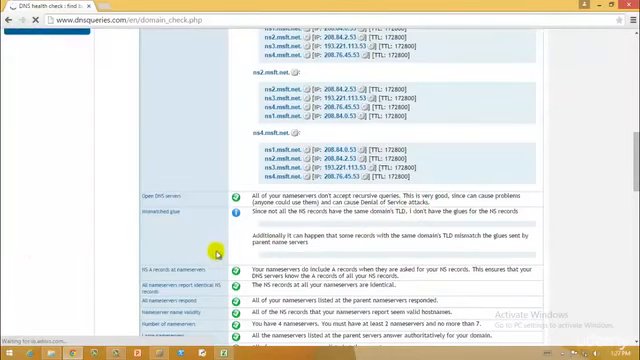
{"action": "scroll", "scroll_direction": "down", "scroll_amount": 3}
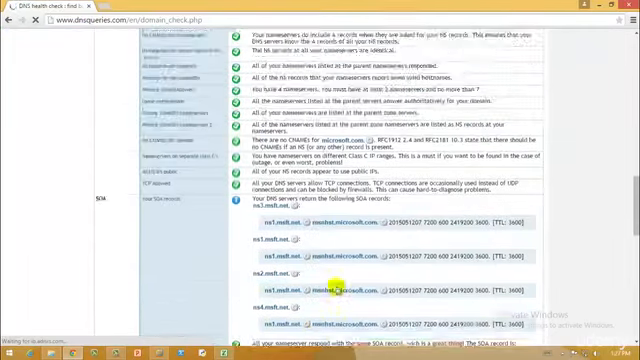
{"action": "scroll", "scroll_direction": "down", "scroll_amount": 3}
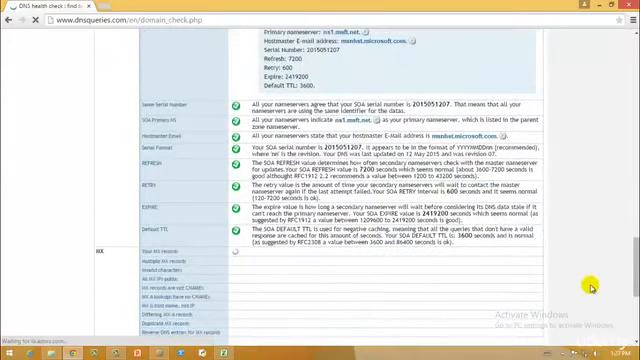
Review the SOA and mail records, then enter kloth.com in the address bar.
{"action": "scroll", "scroll_direction": "down", "scroll_amount": 3}
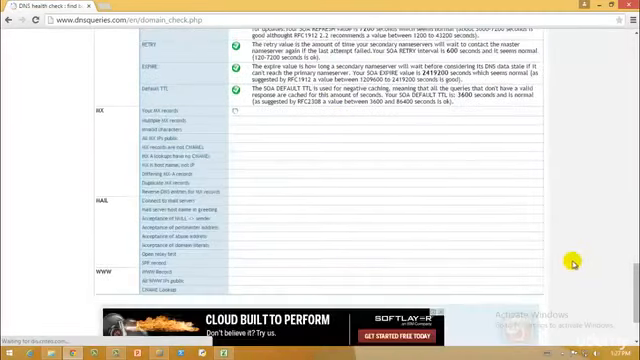
{"action": "scroll", "scroll_direction": "down", "scroll_amount": 3}
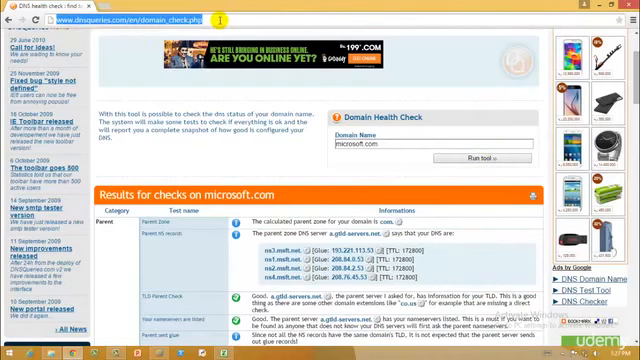
{"action": "type", "text": "kloth.com"}
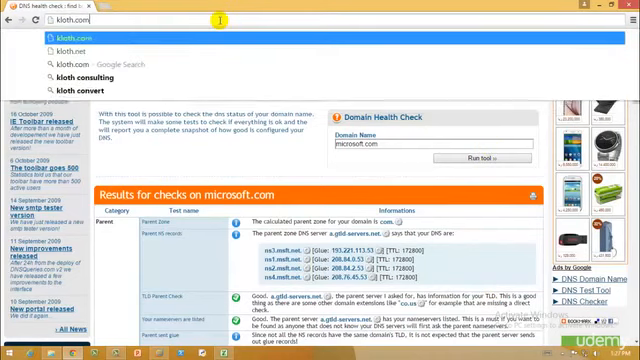